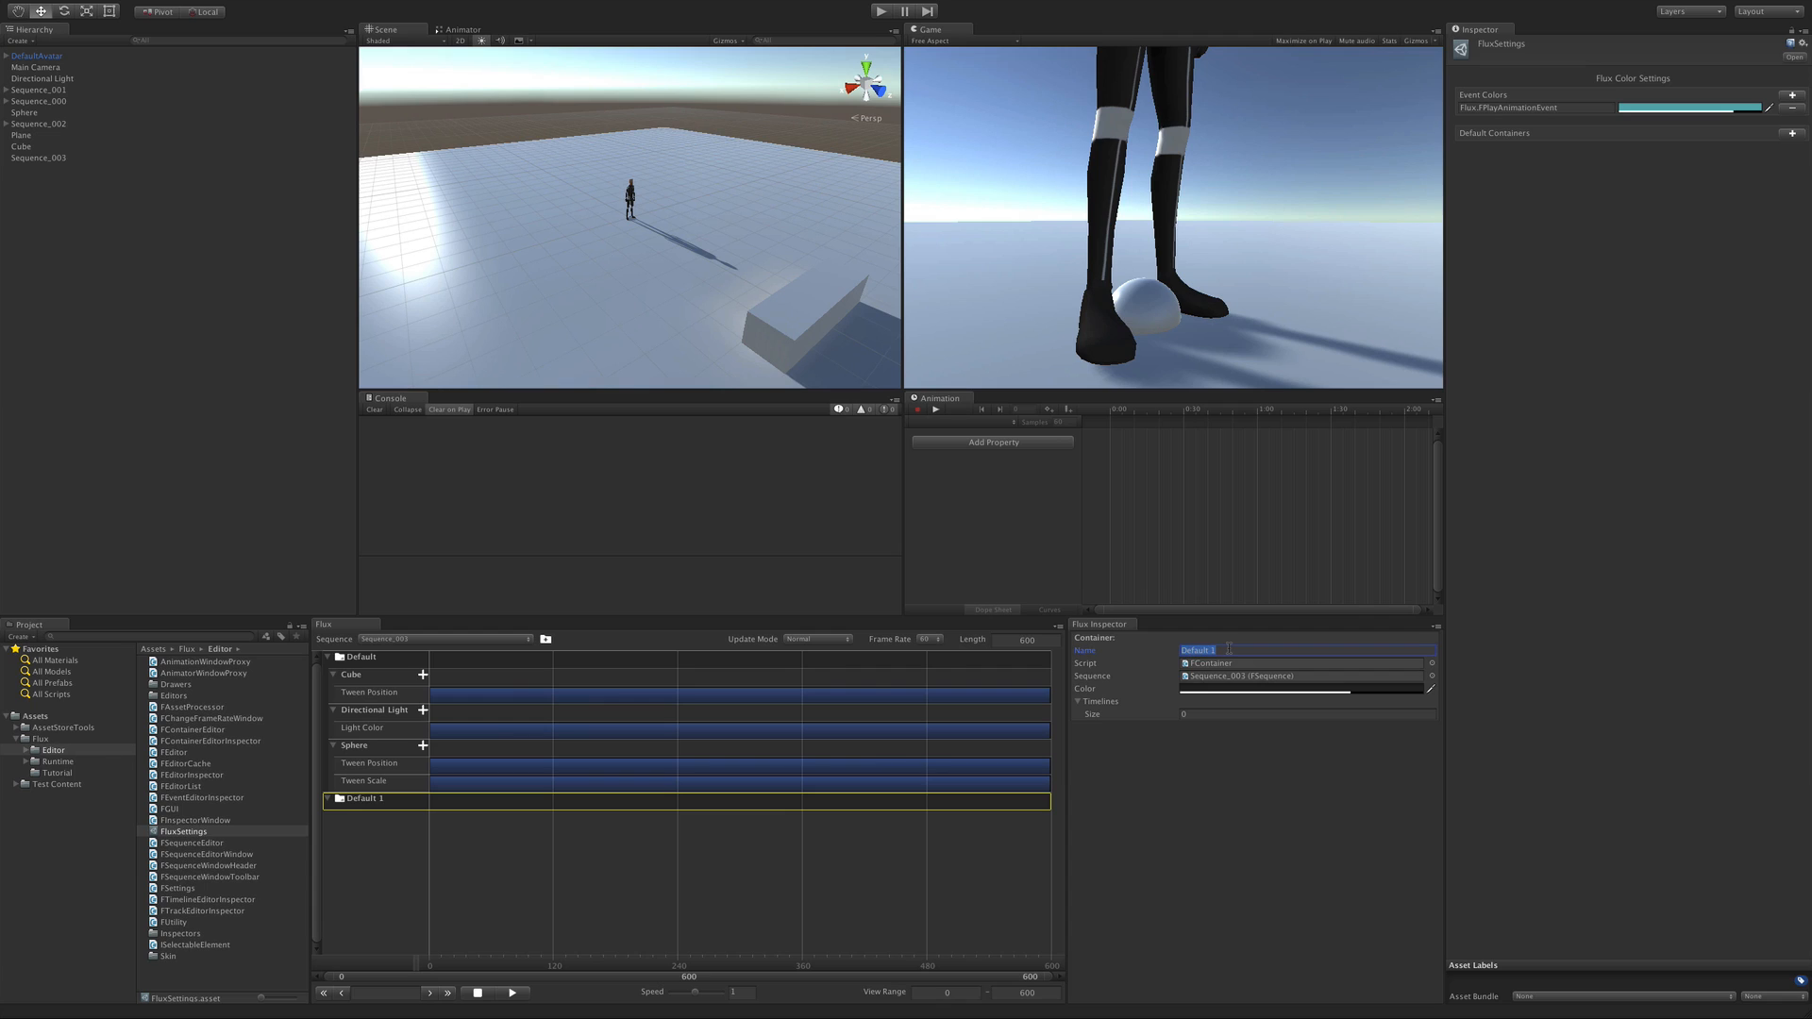
# Name the newly added default container entry 'Spheres'
pyautogui.write('Spheres')
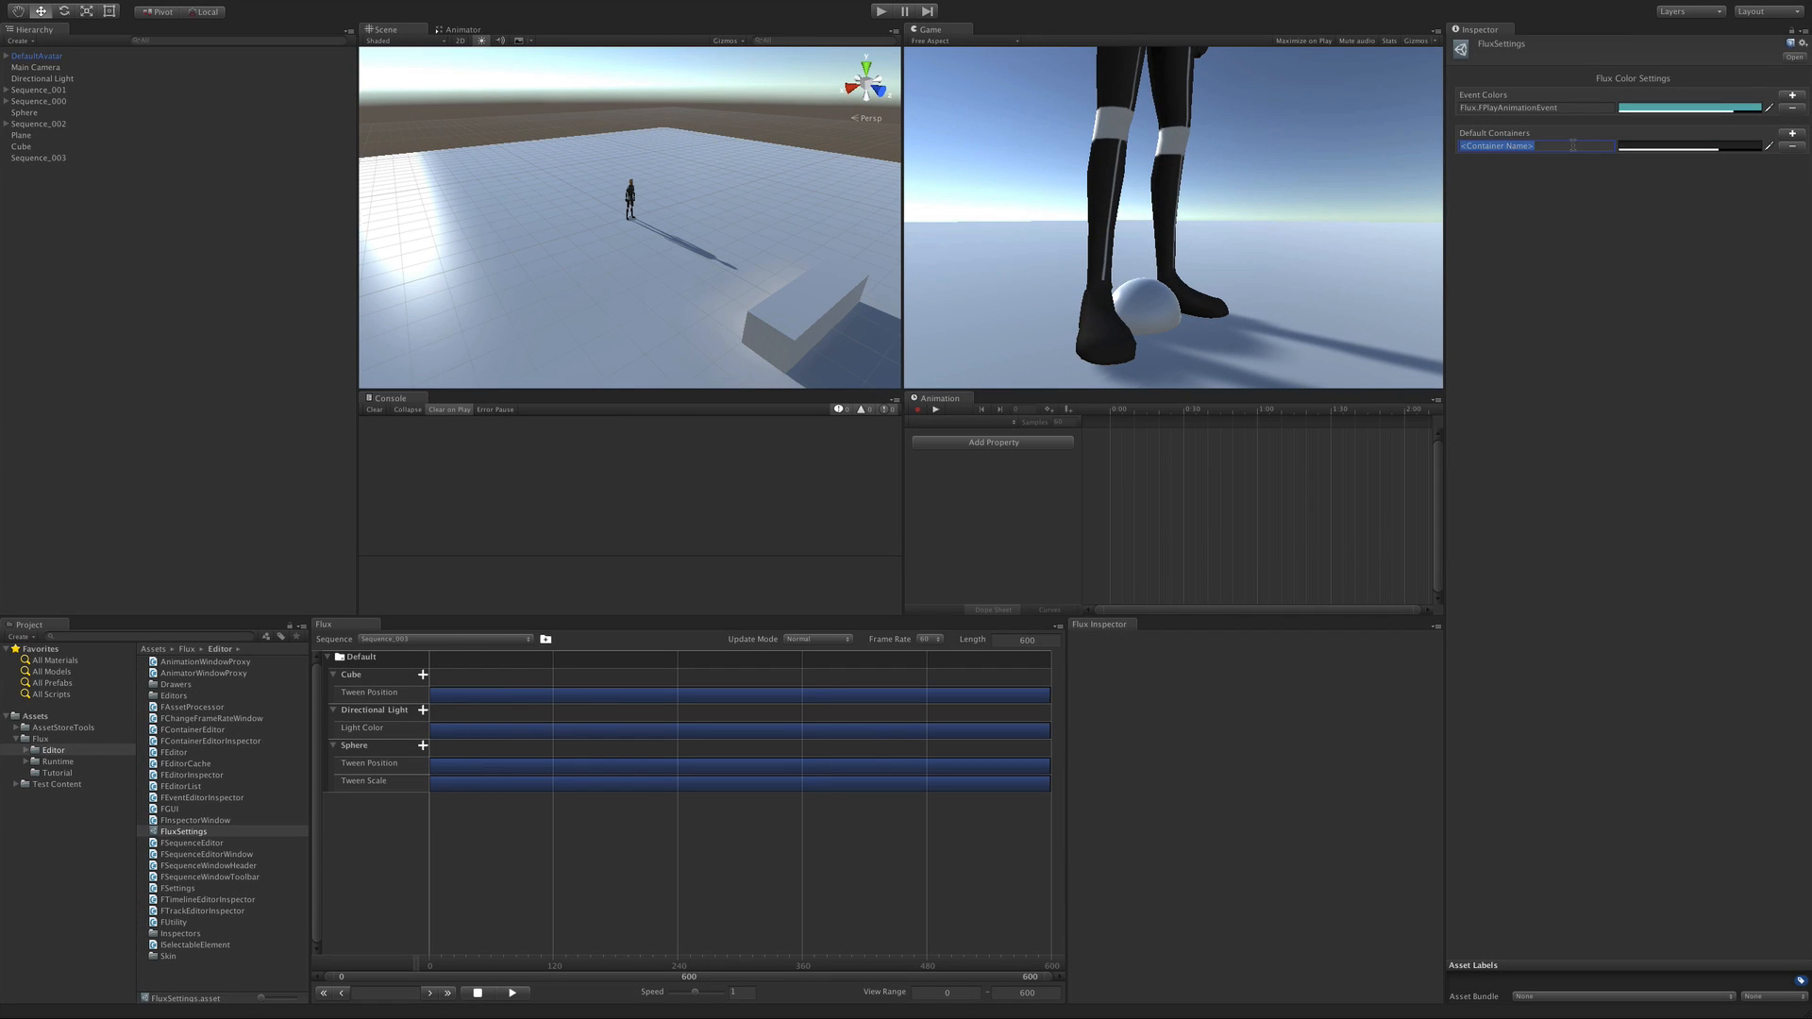
# Add further default containers for Lights and Cubes alongside Spheres, with their colors
pyautogui.click(1687, 145)
pyautogui.write('Light')
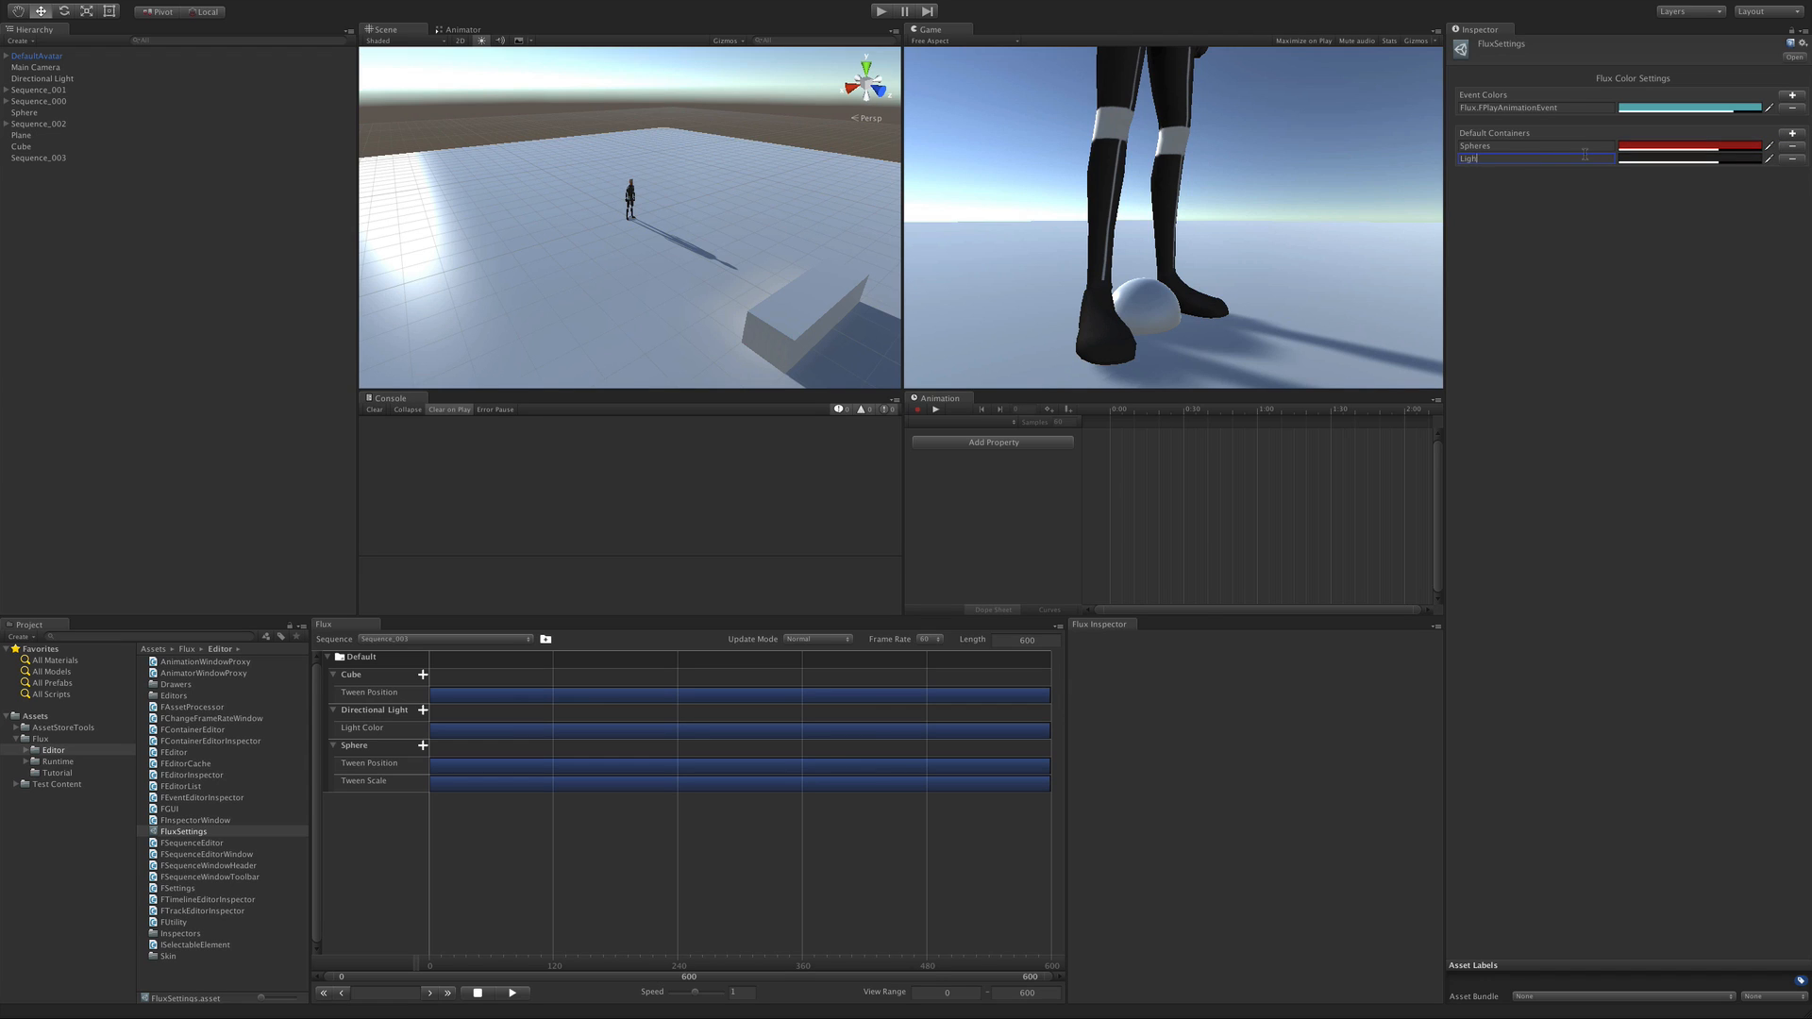
pyautogui.click(1691, 157)
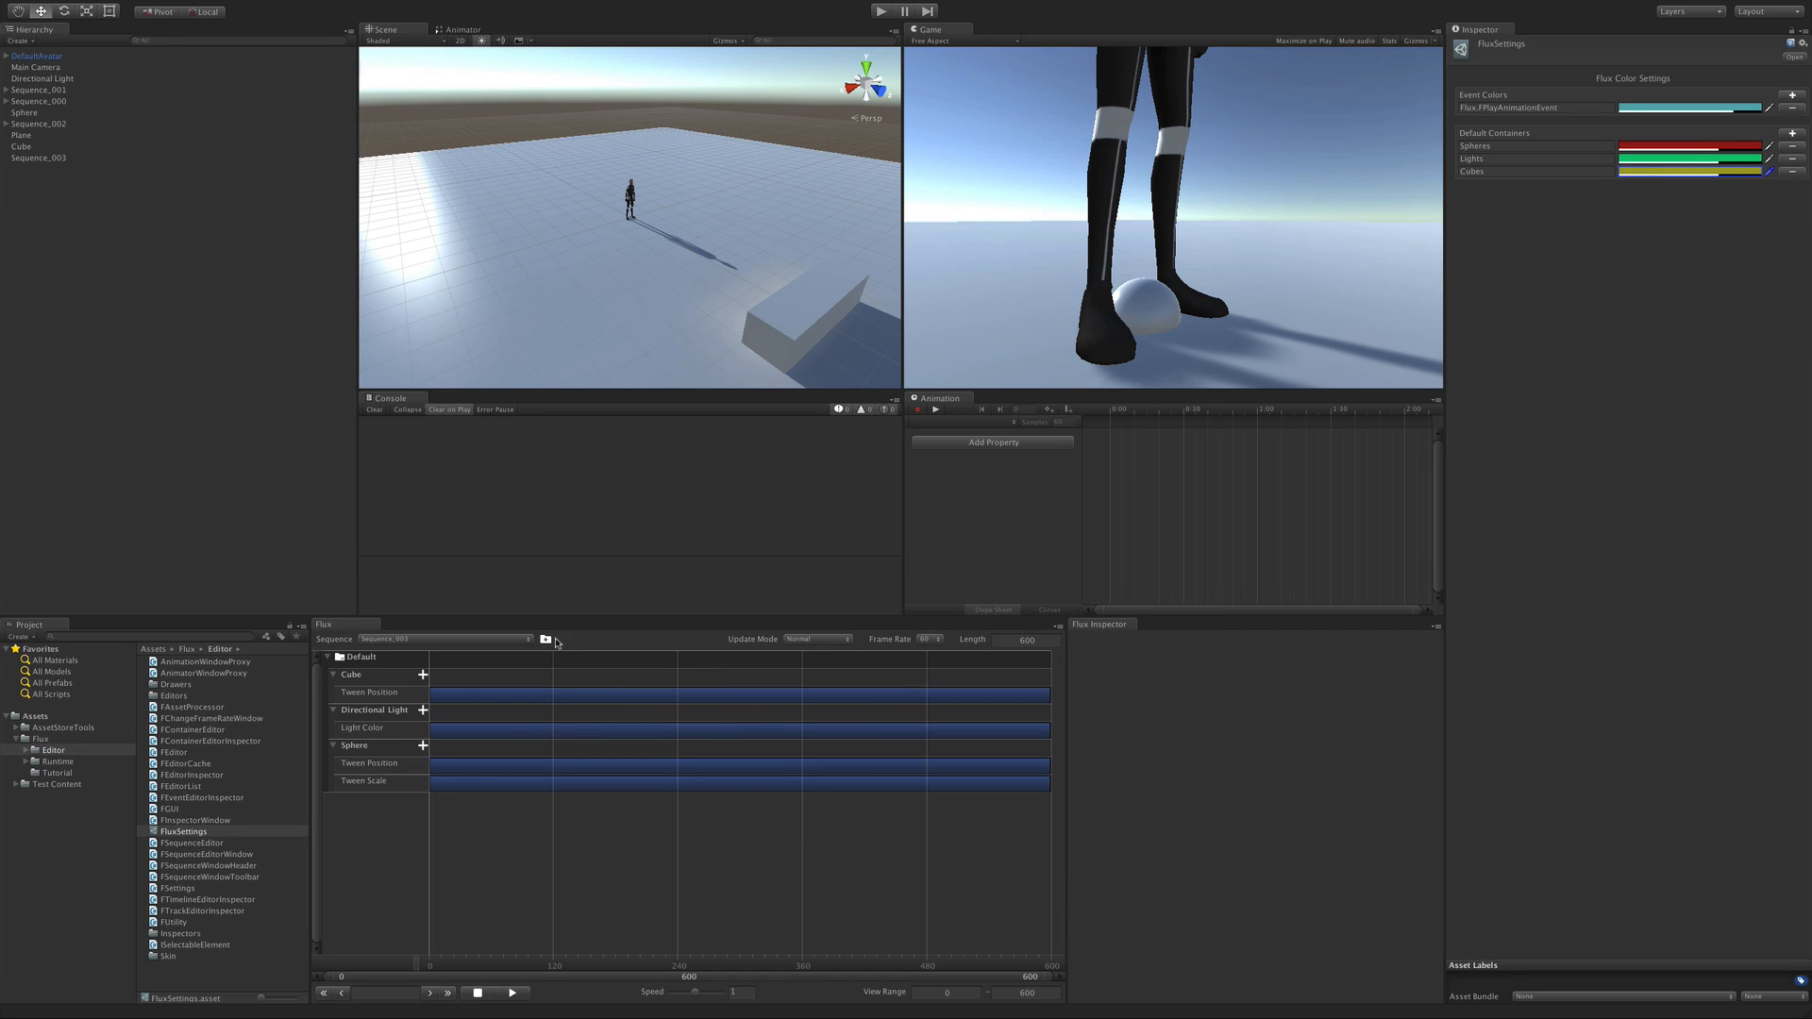
# Add the Spheres, Lights and Cubes containers to the sequence and drag the Sphere timeline beneath them
pyautogui.click(548, 639)
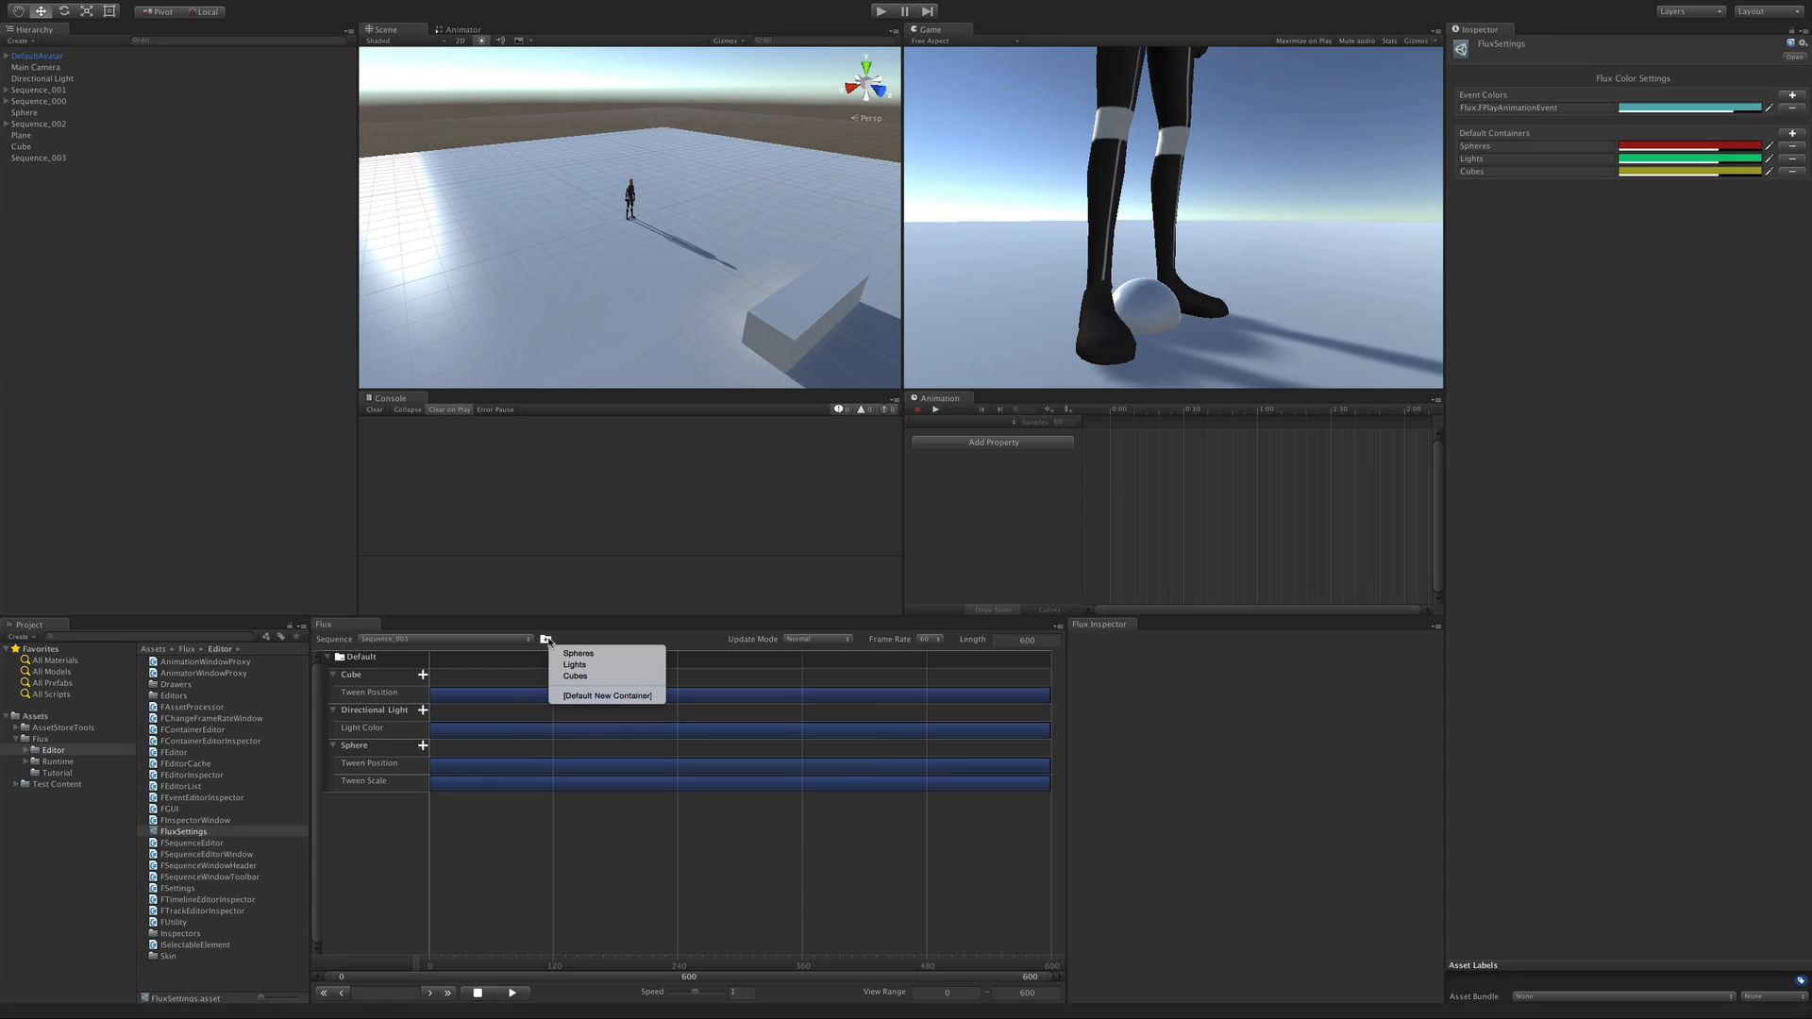
pyautogui.moveTo(577, 653)
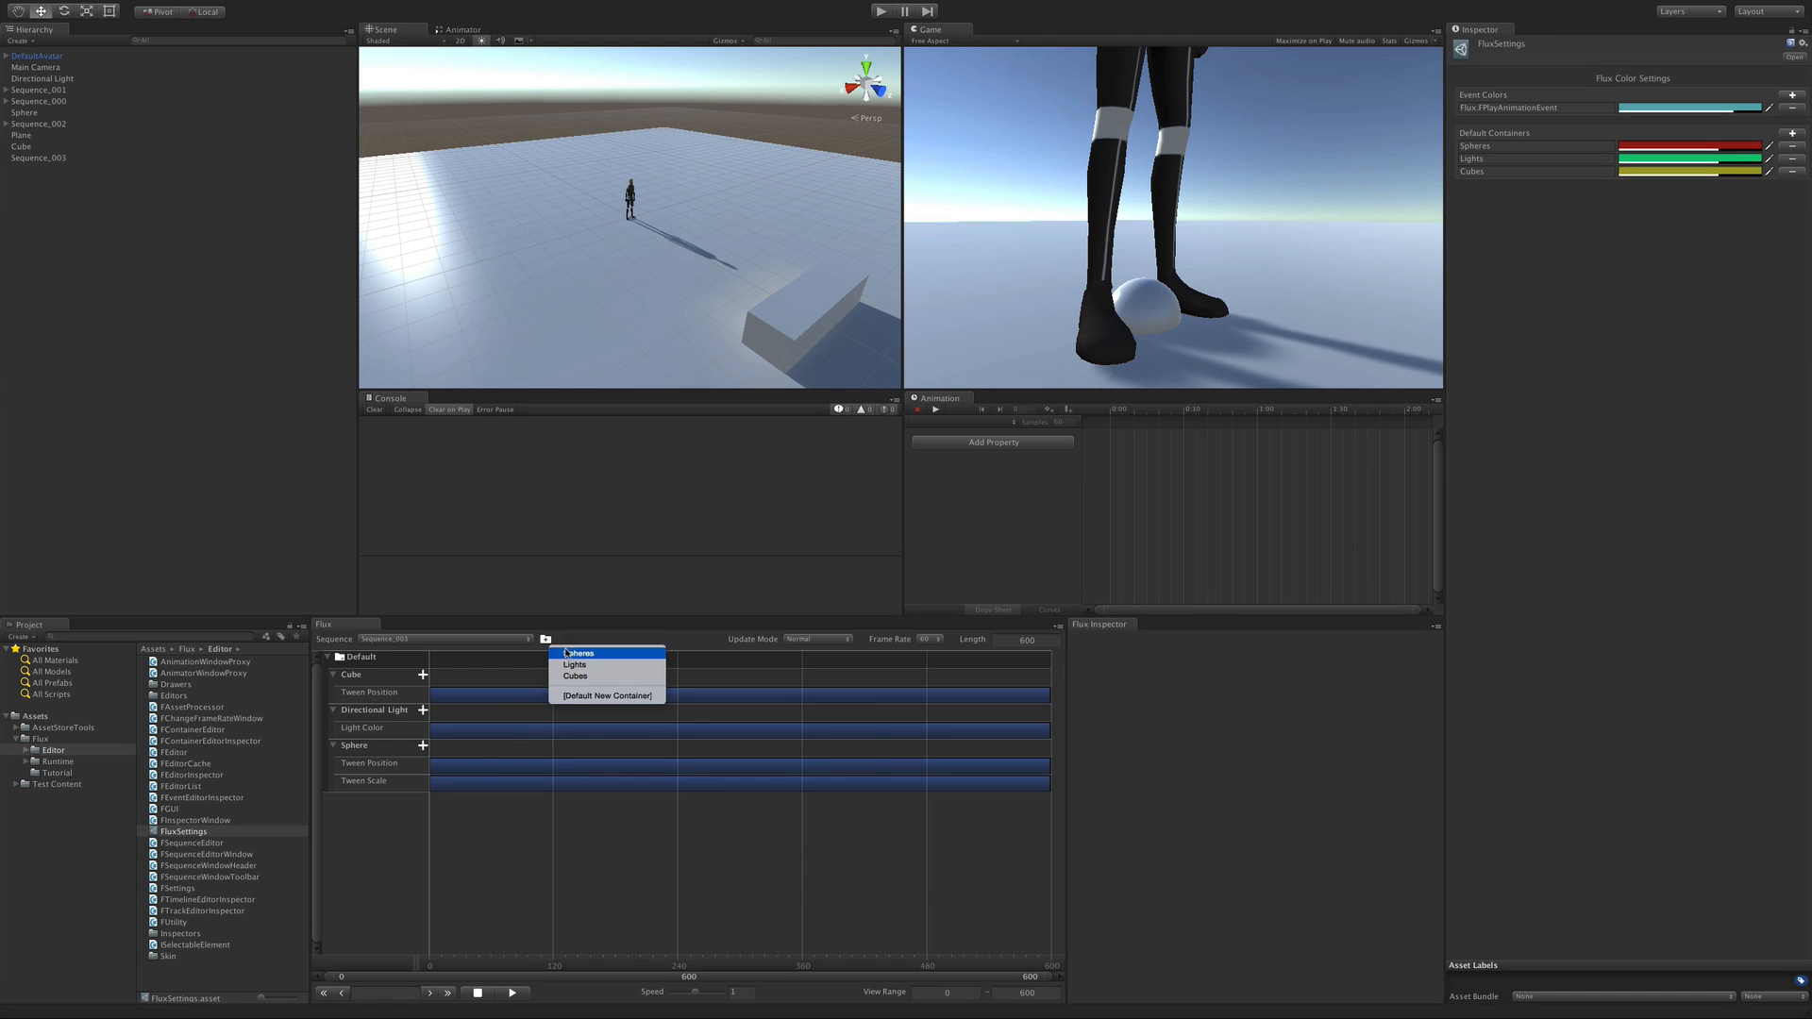
pyautogui.click(578, 655)
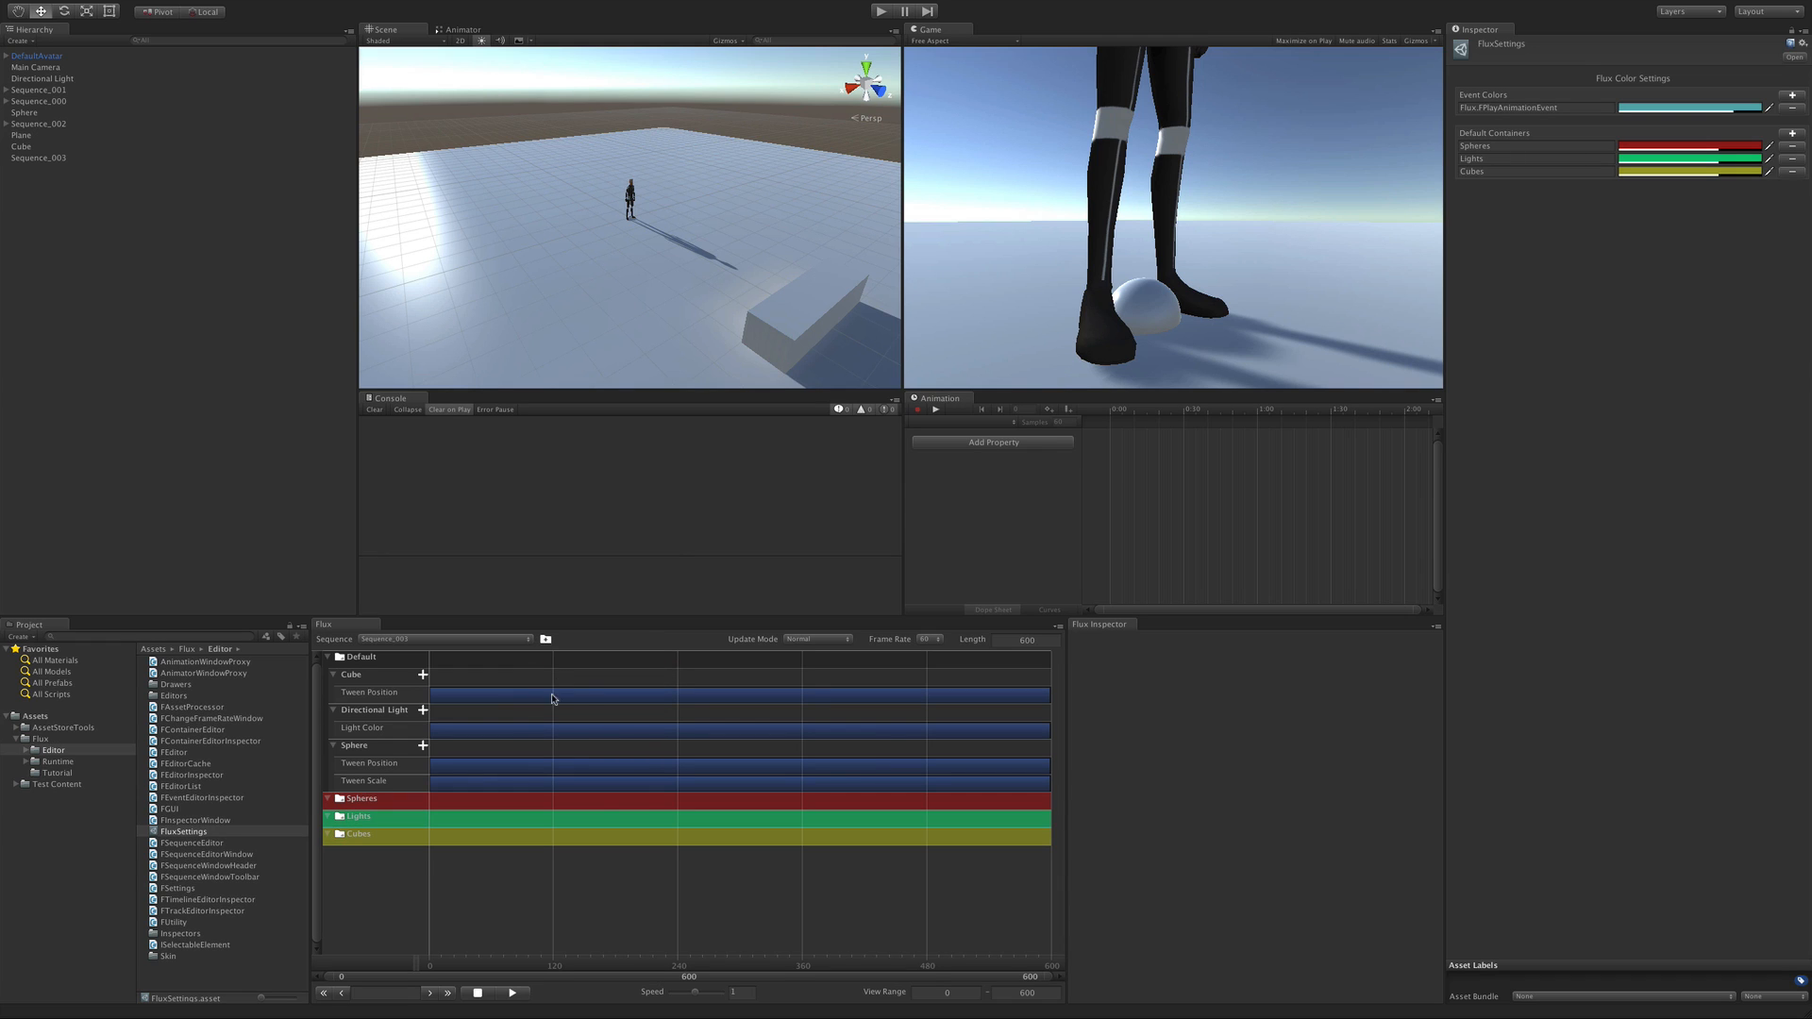
pyautogui.click(355, 838)
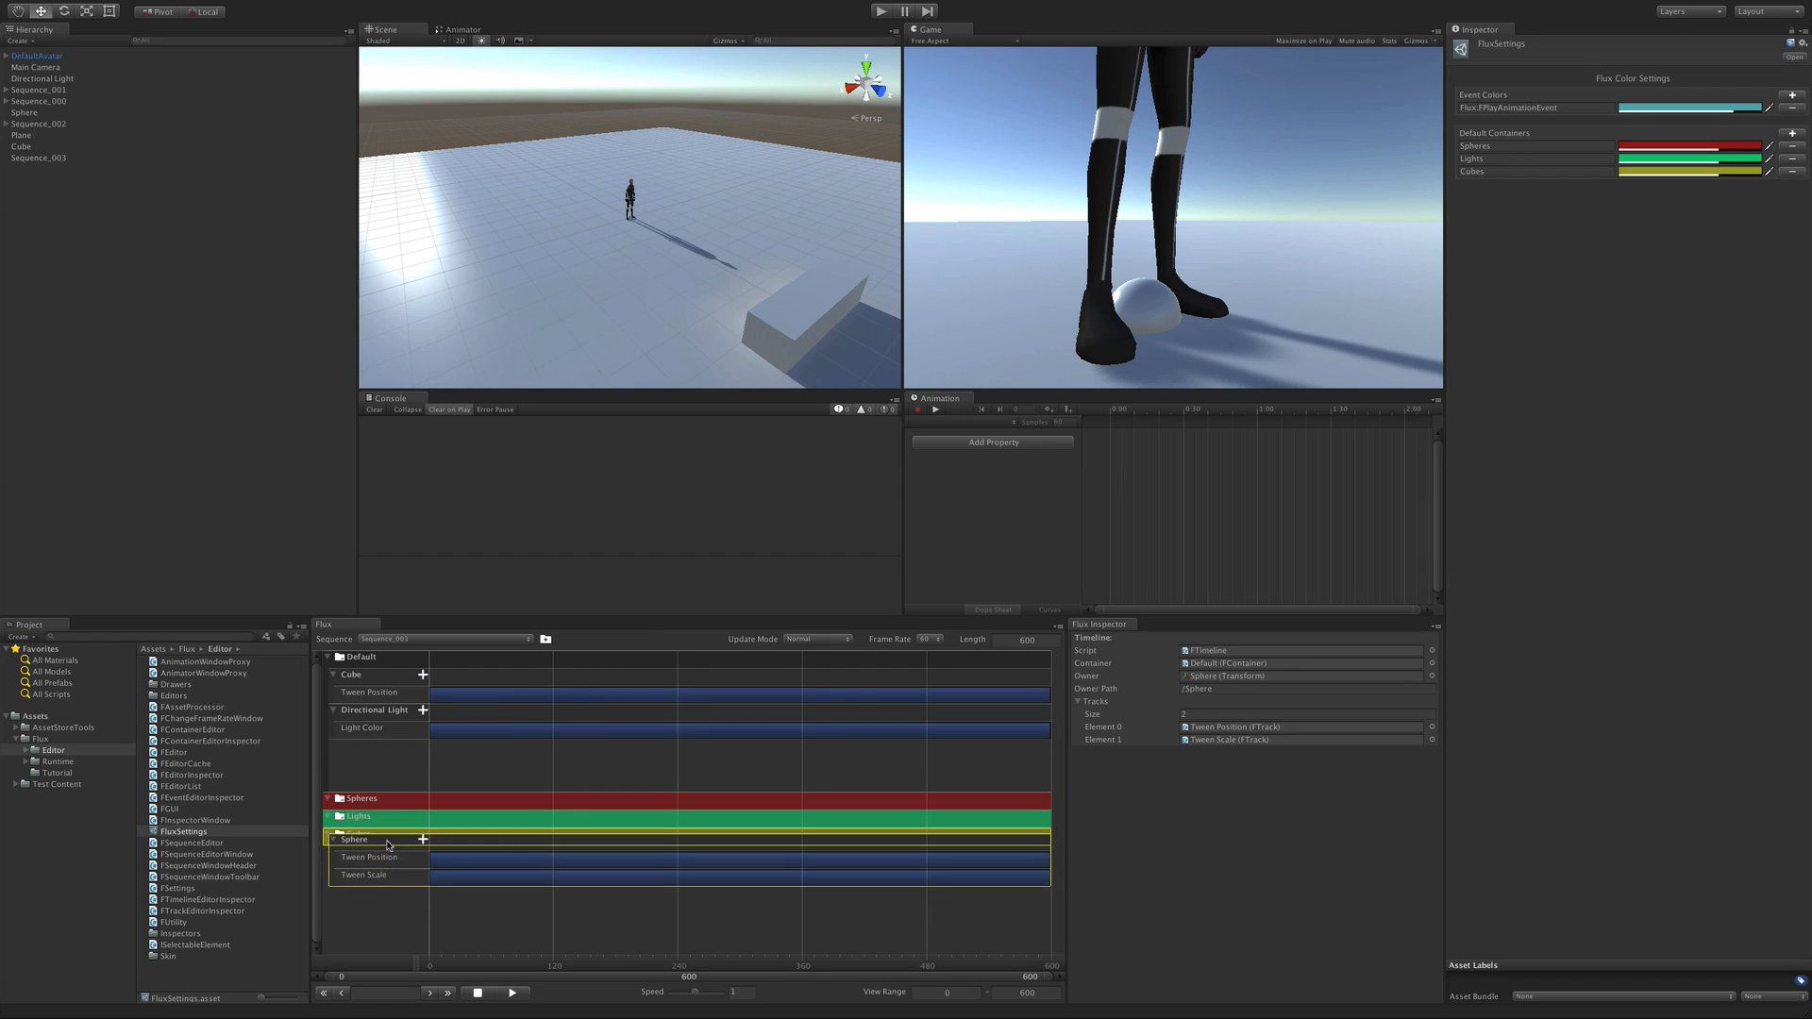